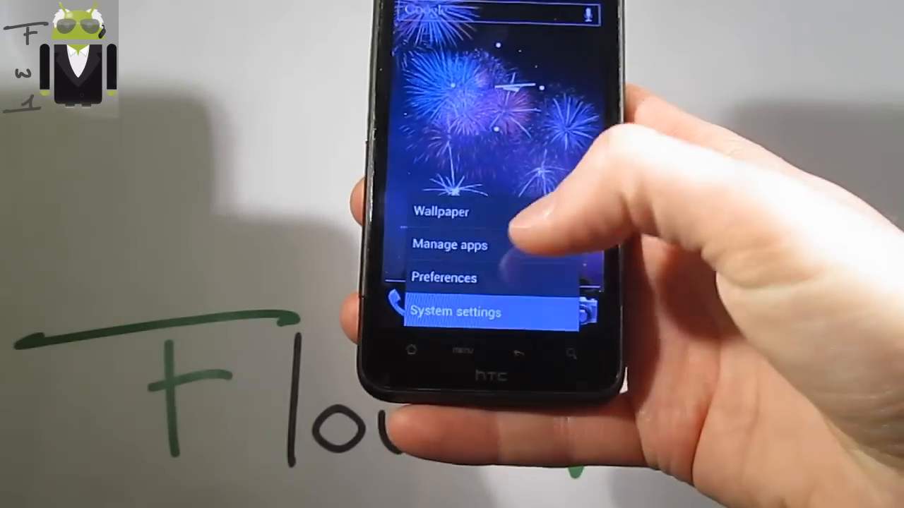
Step: Bring up the app drawer from the home screen via the Apps launcher icon
{"action": "left_click", "coordinate": [454, 312]}
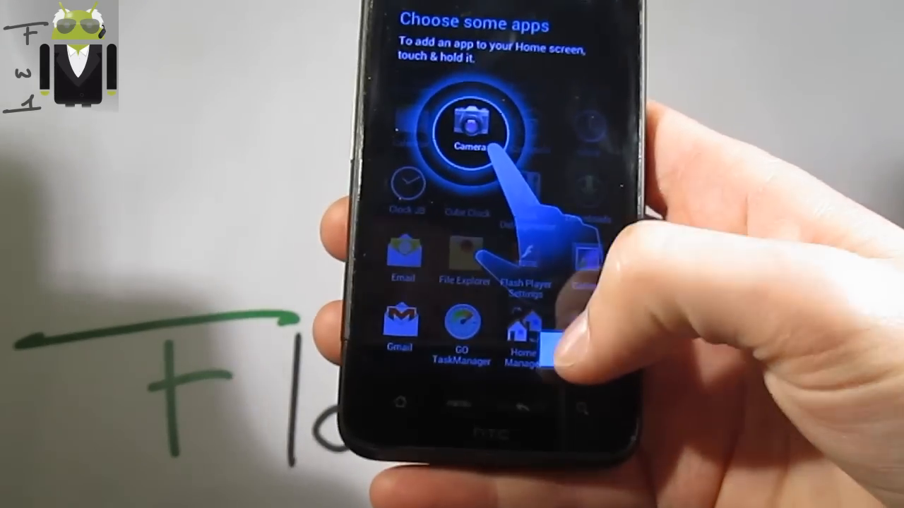
Step: Browse the installed apps pages, then the Widgets list including Digital clock and Direct dial
{"action": "scroll", "scroll_direction": "down", "scroll_amount": 3}
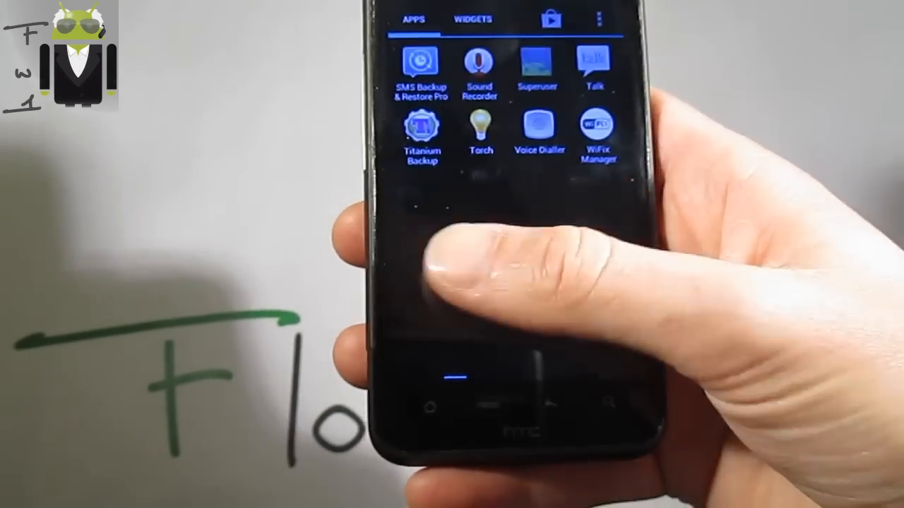
{"action": "left_click", "coordinate": [472, 20]}
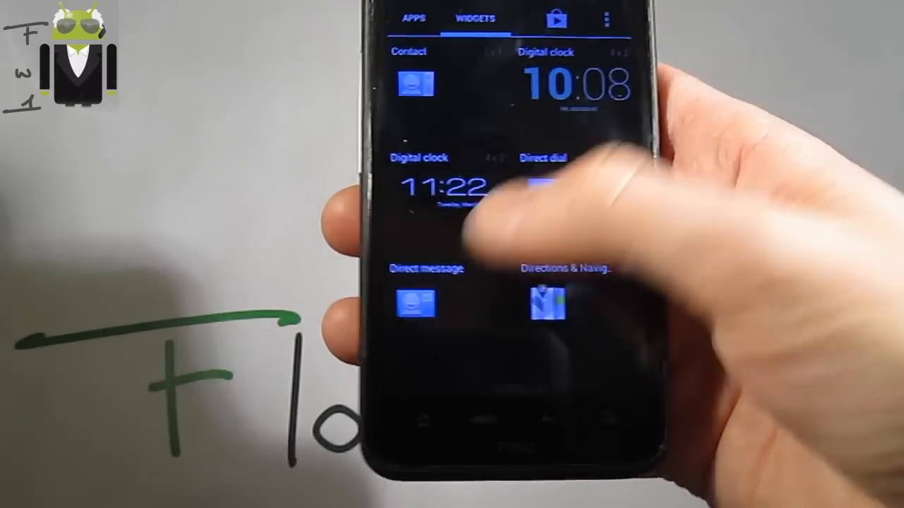
{"action": "scroll", "scroll_direction": "down", "scroll_amount": 3}
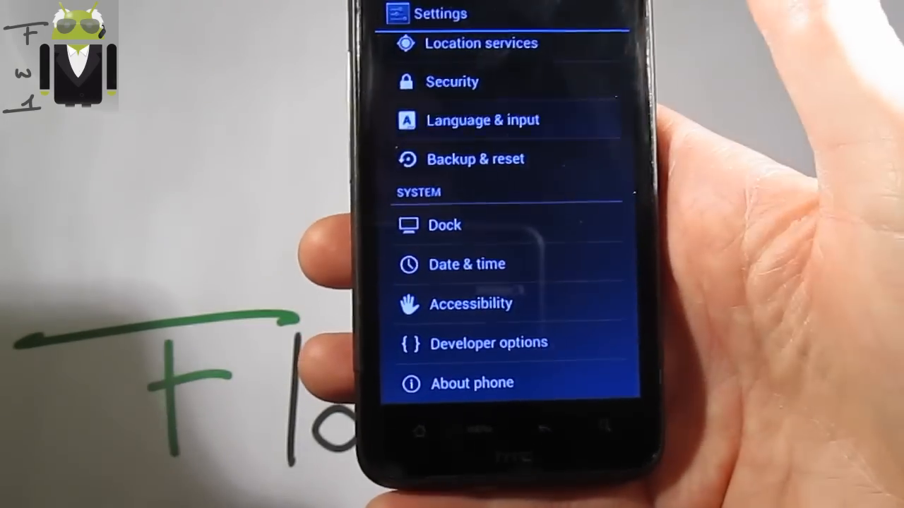
Step: Review Language & input, scrolling through the language list and keyboard input methods
{"action": "left_click", "coordinate": [483, 120]}
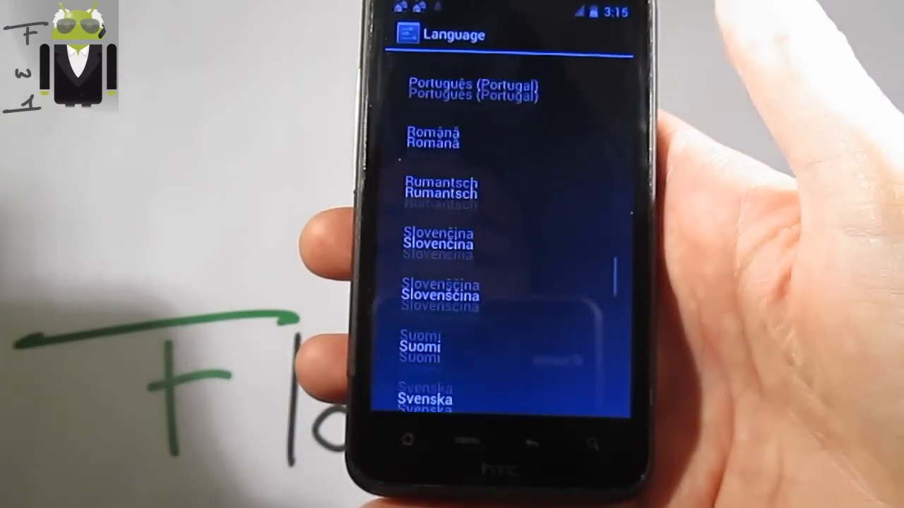
{"action": "scroll", "scroll_direction": "down", "scroll_amount": 3}
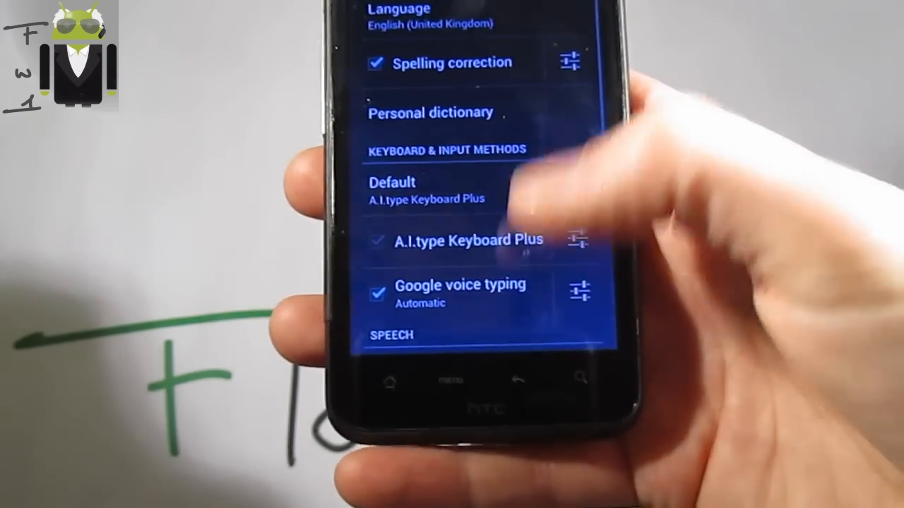
{"action": "scroll", "scroll_direction": "down", "scroll_amount": 3}
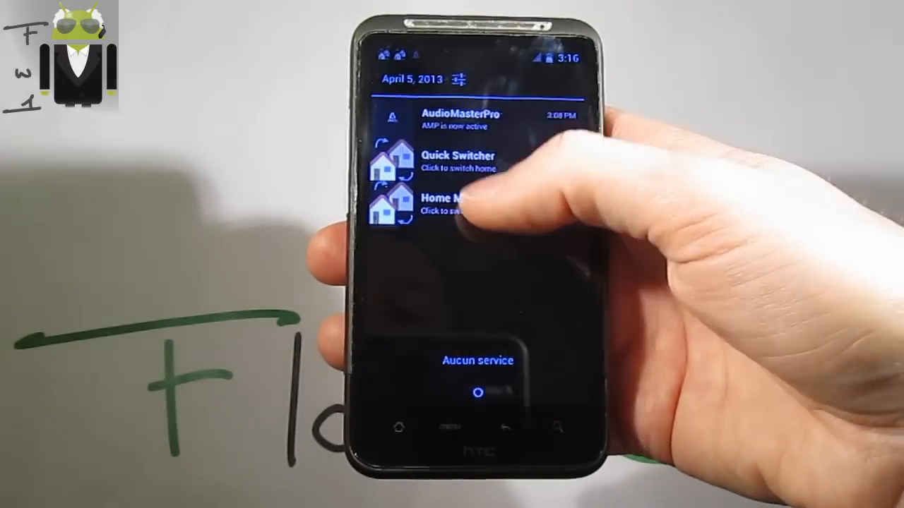
Step: From the Home Manager notification, switch the running home to Nemus Launcher
{"action": "left_click", "coordinate": [445, 205]}
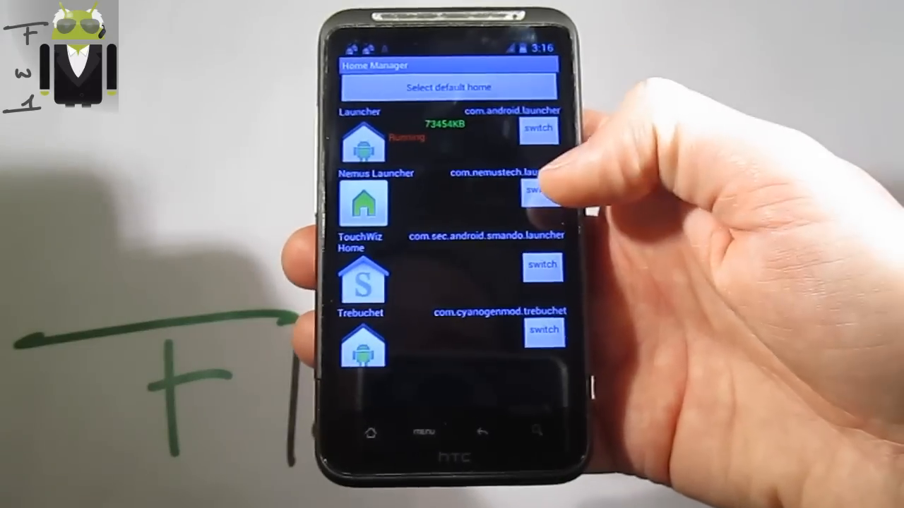
{"action": "left_click", "coordinate": [539, 191]}
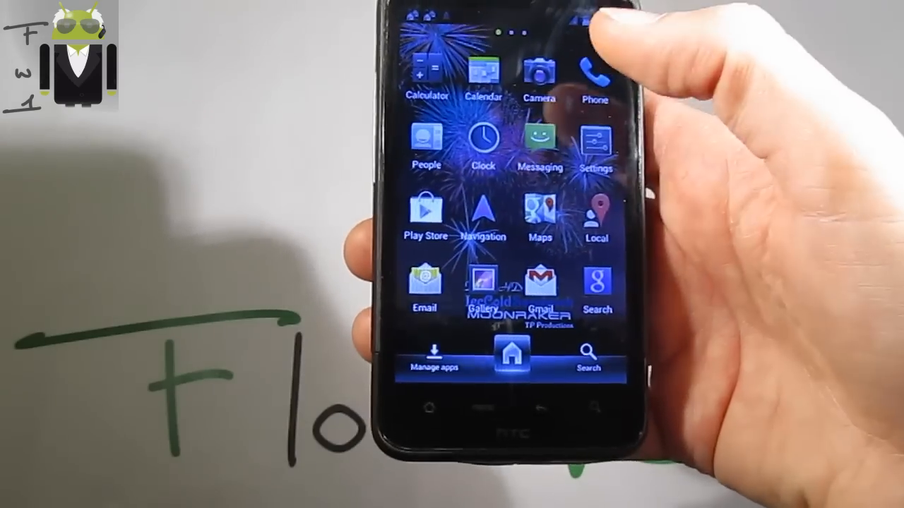
Step: Start a new message in Messaging and reach the A.I.type keyboard's Language settings
{"action": "left_click", "coordinate": [539, 139]}
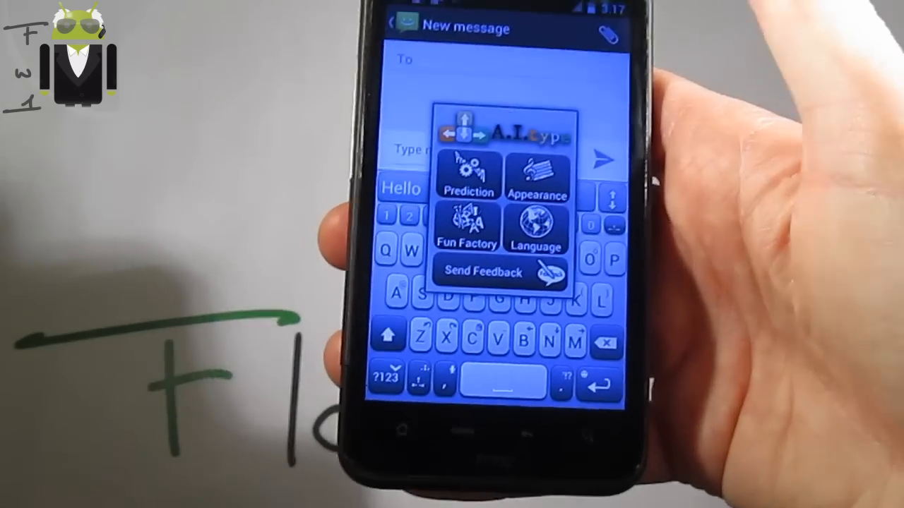
{"action": "left_click", "coordinate": [537, 176]}
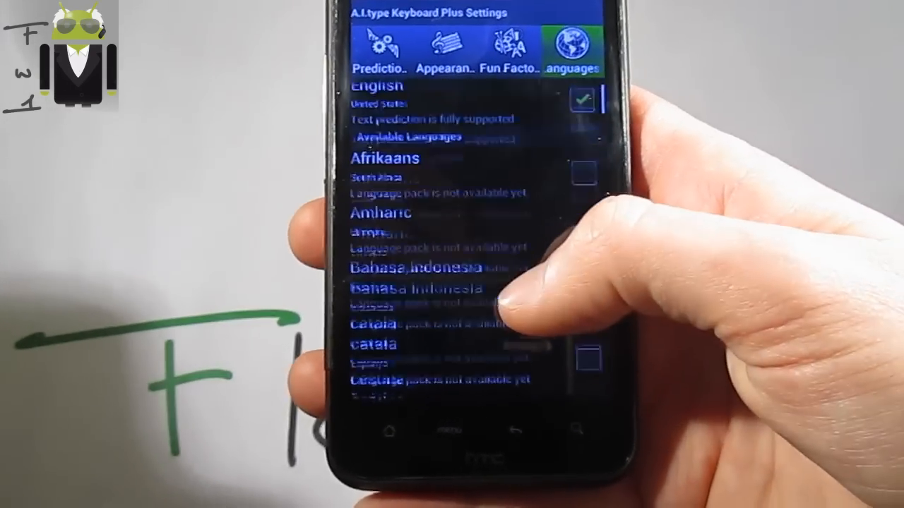
Step: Scroll the A.I.type Languages list past the downloadable packs, then return home
{"action": "scroll", "scroll_direction": "up", "scroll_amount": 3}
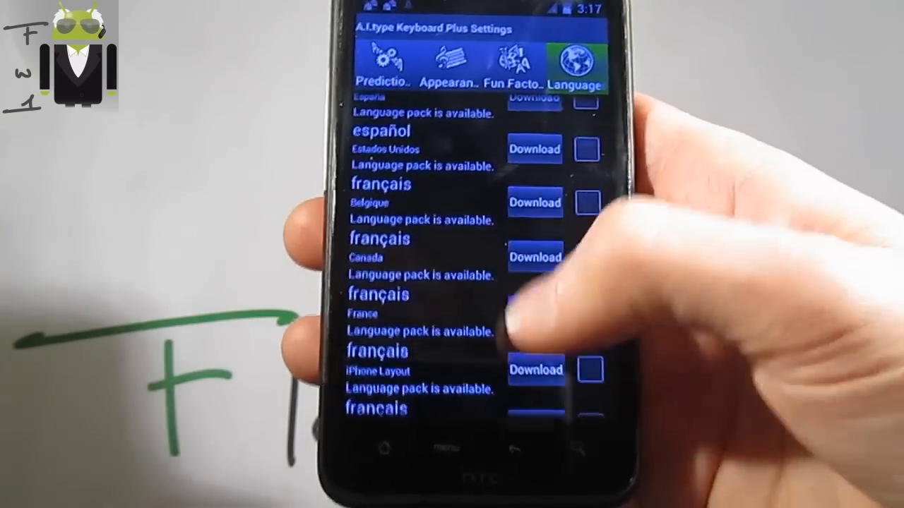
{"action": "scroll", "scroll_direction": "down", "scroll_amount": 3}
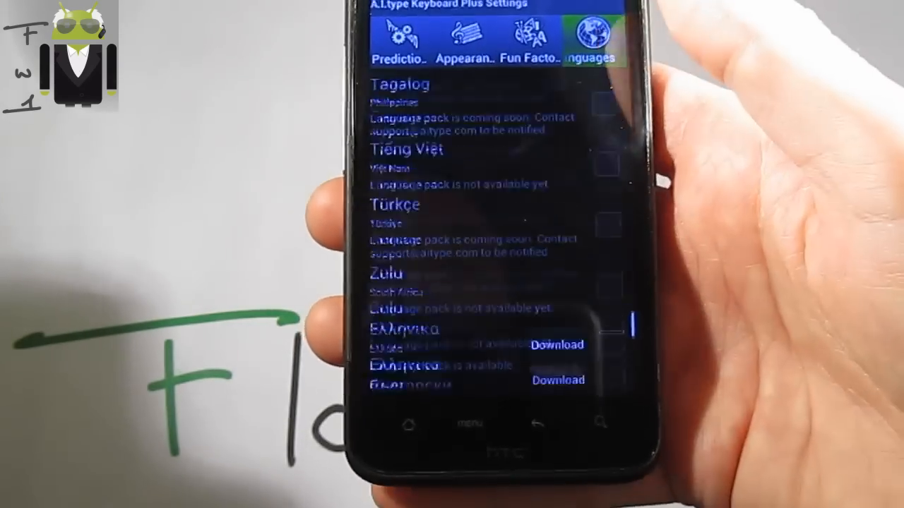
{"action": "scroll", "scroll_direction": "down", "scroll_amount": 3}
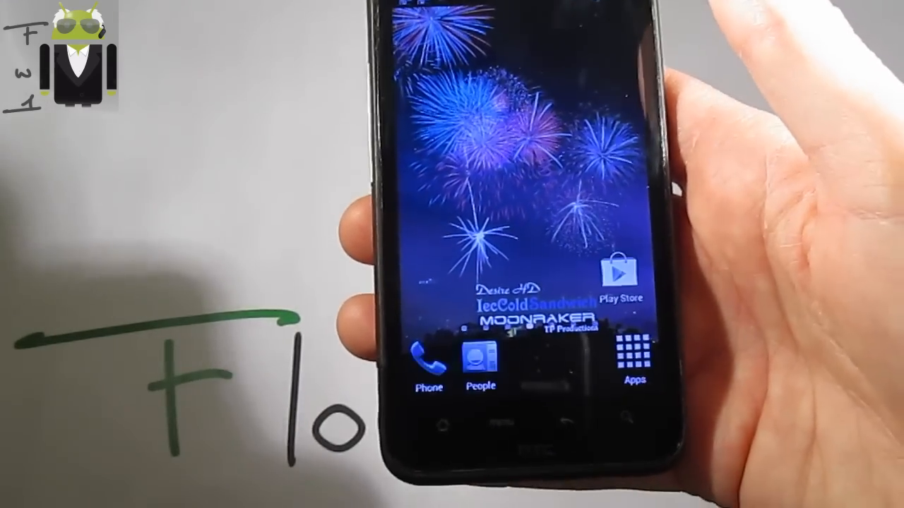
Step: Launch AudioMaster Pro from the TouchWiz app list to show its bass, mid and treble sliders
{"action": "left_click", "coordinate": [633, 360]}
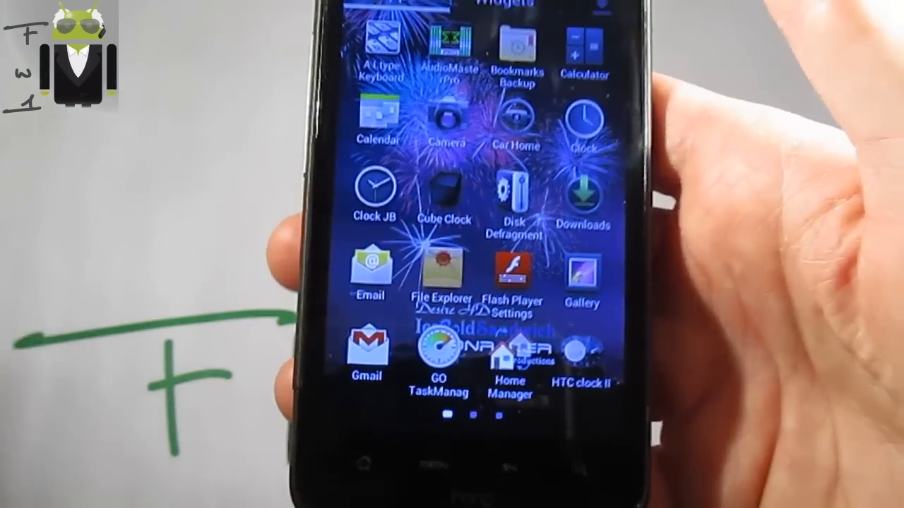
{"action": "left_click", "coordinate": [445, 50]}
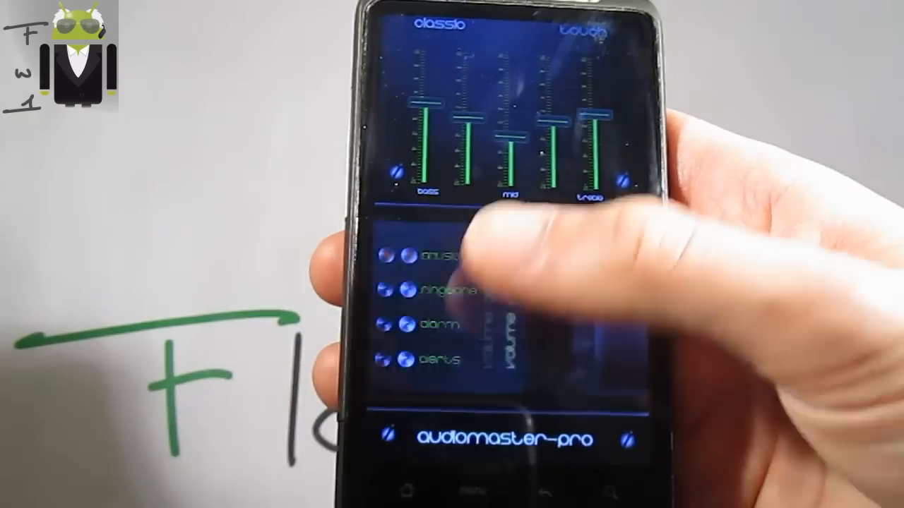